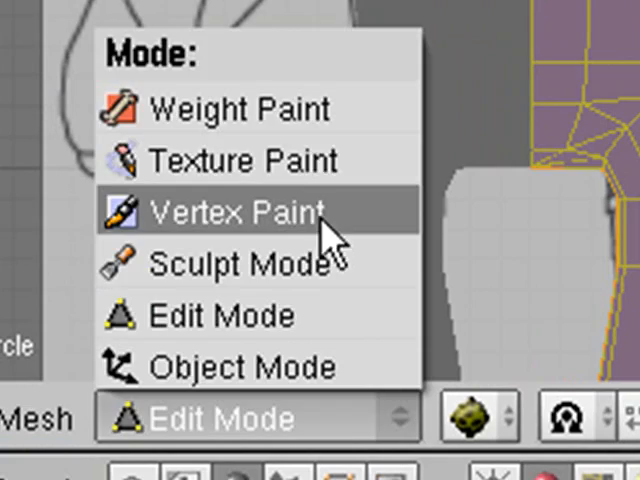
Put the doll in Texture Paint mode and show the Paint panel's brush opacity, size and falloff.
left_click(228, 160)
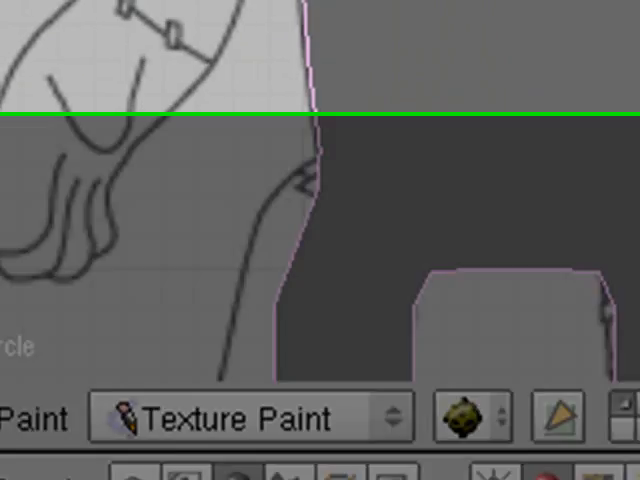
left_click(404, 64)
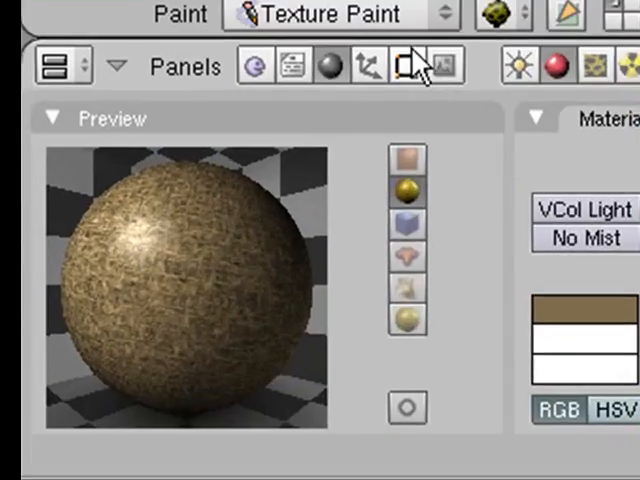
left_click(424, 64)
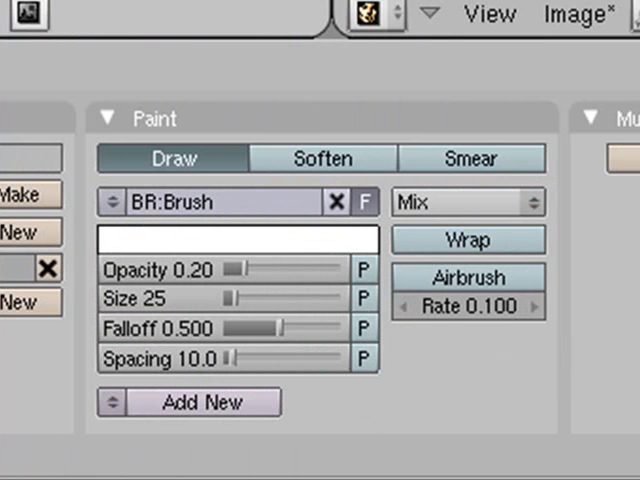
left_click(236, 238)
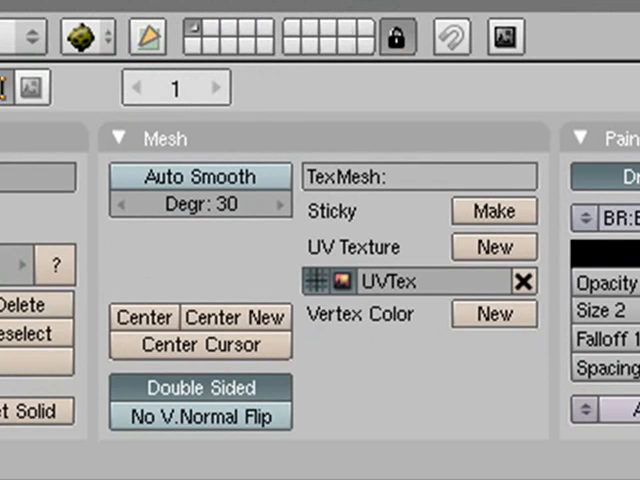
Review the doll's brown Material panel and reach the UV/Image Editor's Image menu.
left_click(138, 88)
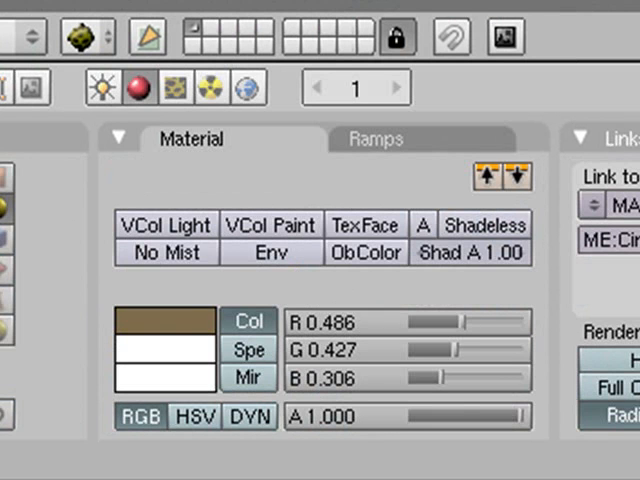
left_click(172, 88)
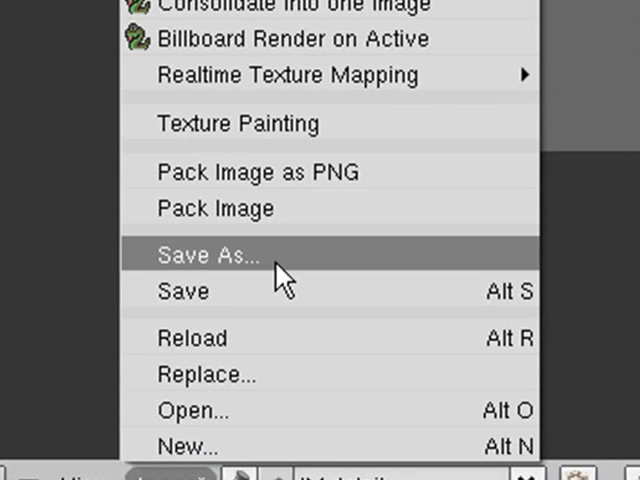
Save the painting as detail.tga and assign it as the texture's 1024×1024 image.
left_click(210, 256)
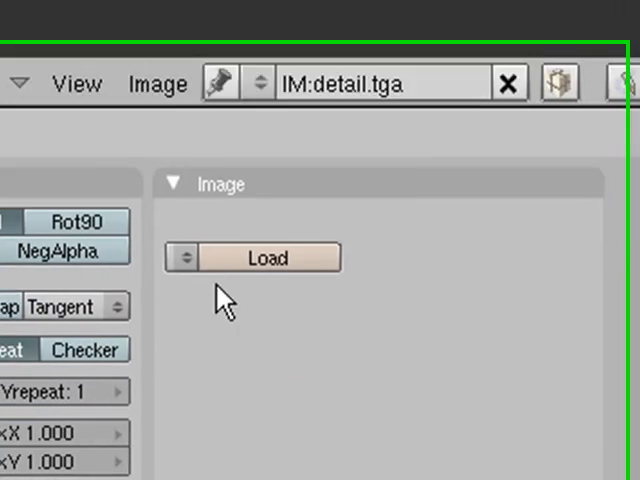
left_click(184, 256)
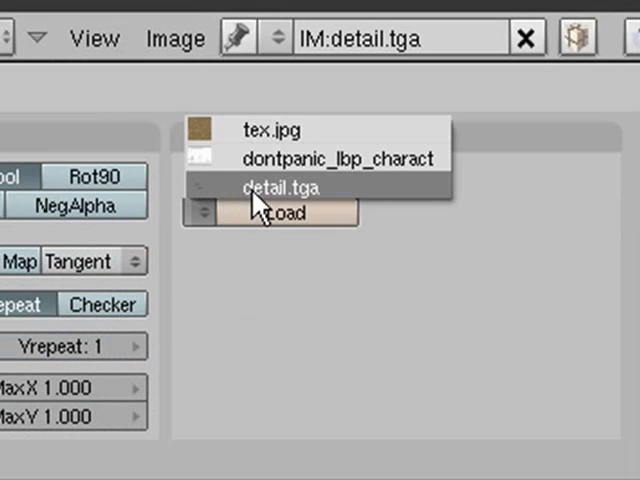
left_click(290, 186)
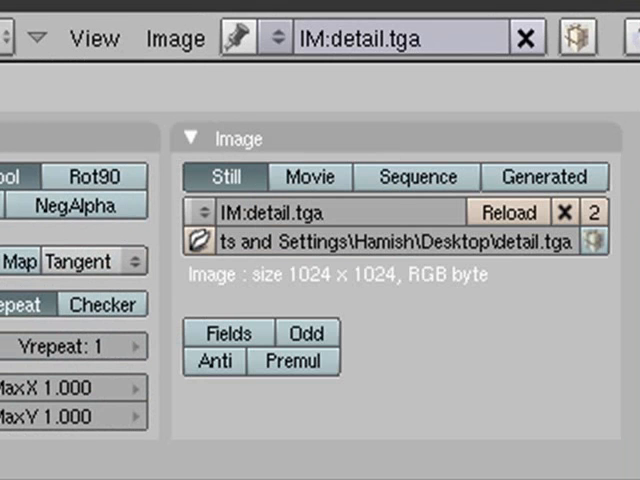
mouse_move(180, 330)
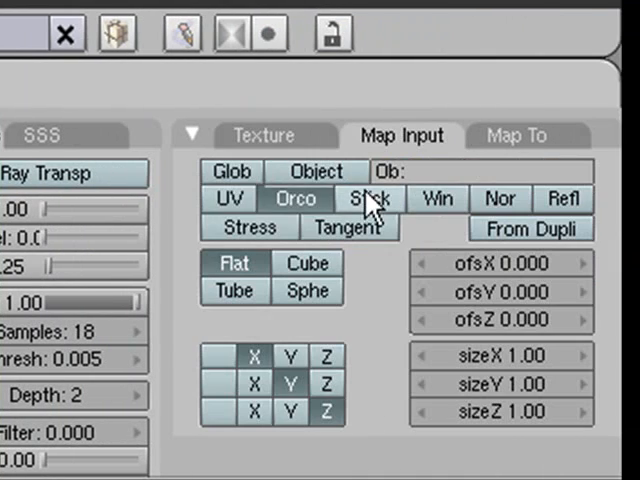
Map the detail texture onto the doll by UV coordinates in Map Input.
left_click(228, 198)
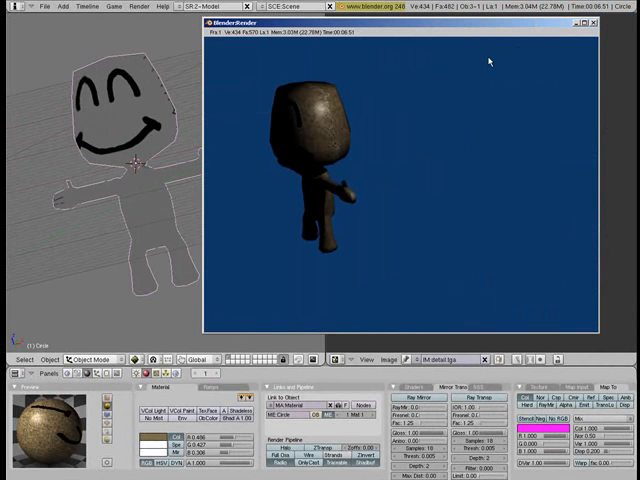
mouse_move(380, 120)
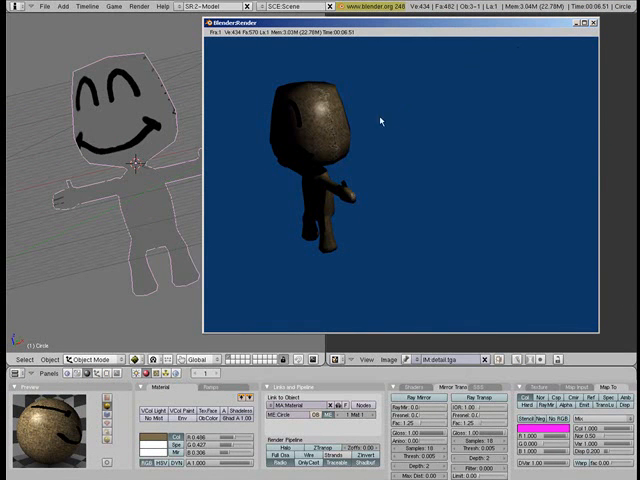
mouse_move(344, 148)
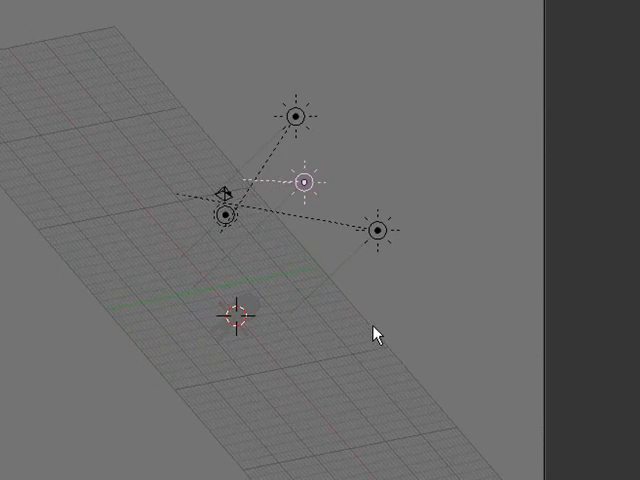
Test-render the doll with the newly placed lamps, including Lamp.002 at energy 1.000.
key("F12")
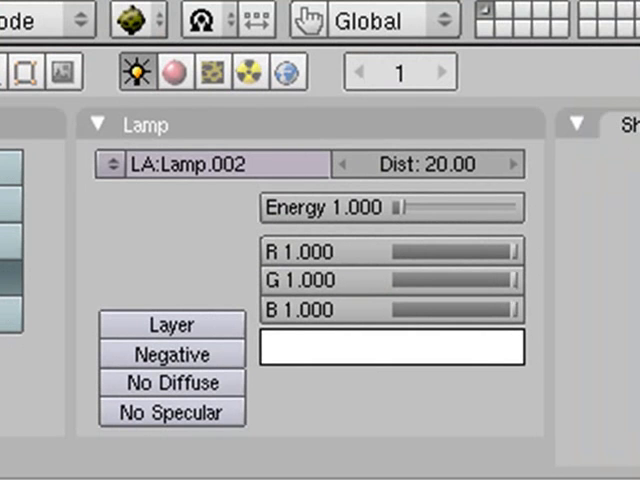
Render the doll lit by the added lamps, showing its painted face and stitching.
left_click(176, 72)
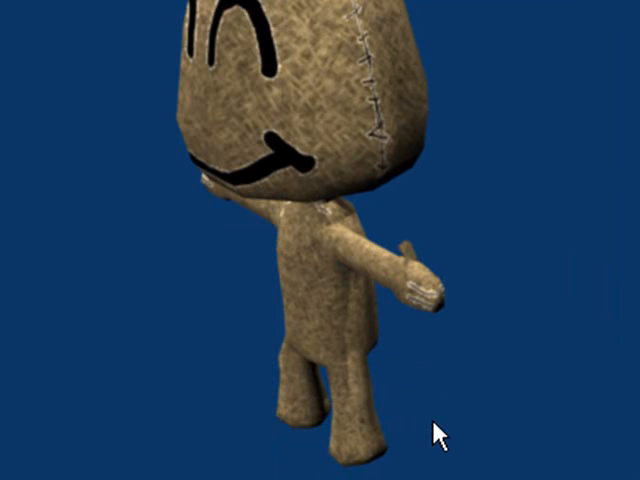
mouse_move(378, 322)
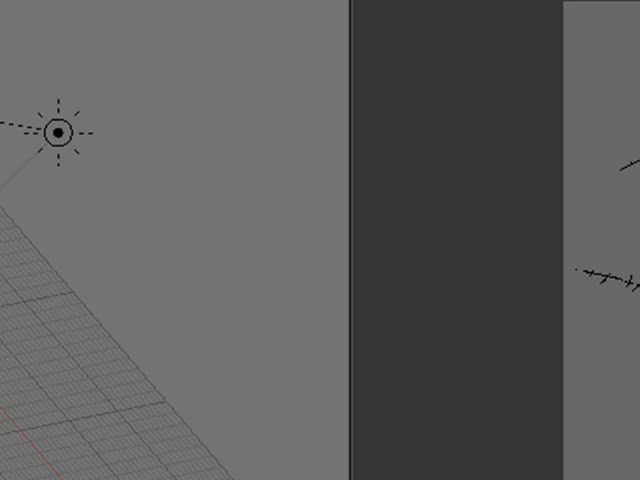
Create a new 1024×1024 image named uv at full alpha via Image > New.
left_click(308, 356)
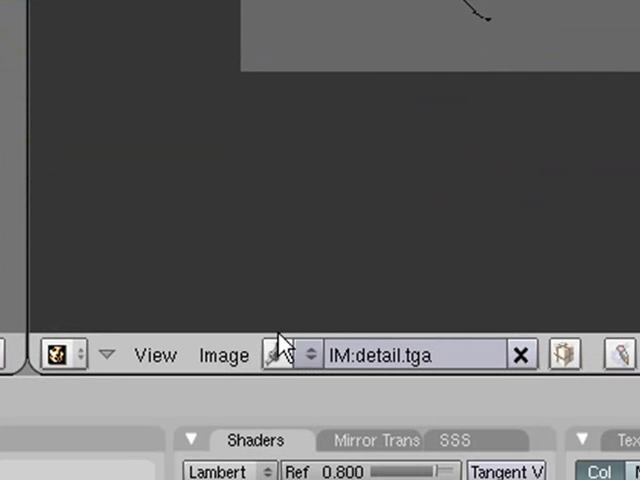
mouse_move(236, 350)
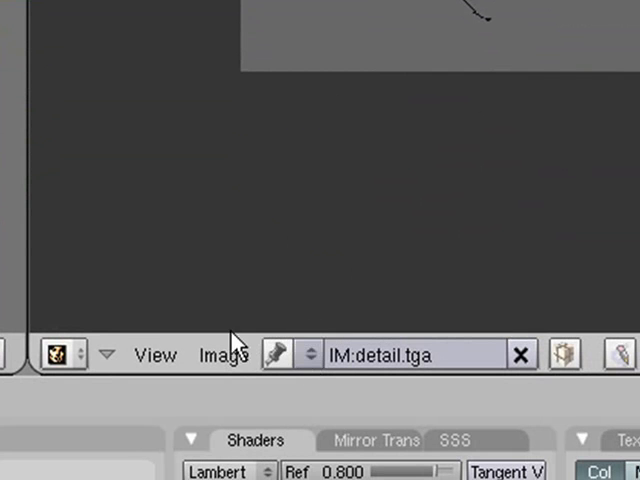
left_click(222, 354)
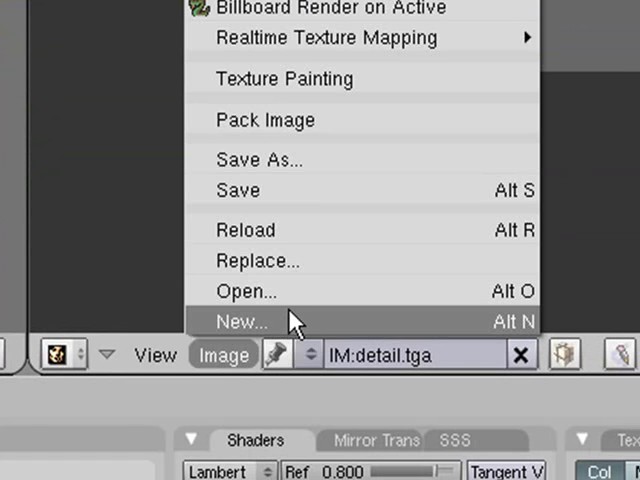
left_click(240, 322)
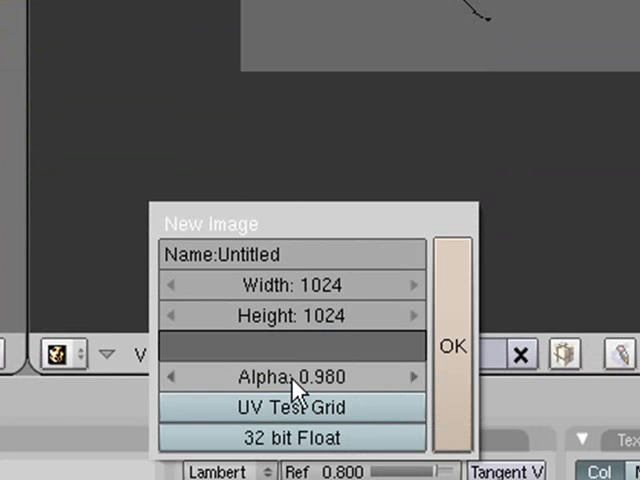
left_click(412, 376)
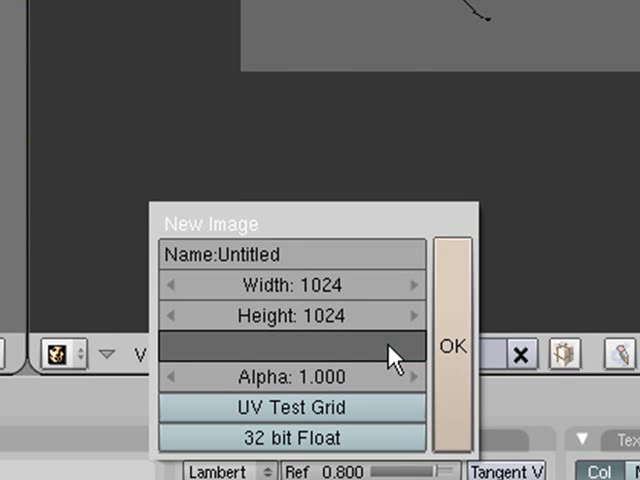
left_click(290, 348)
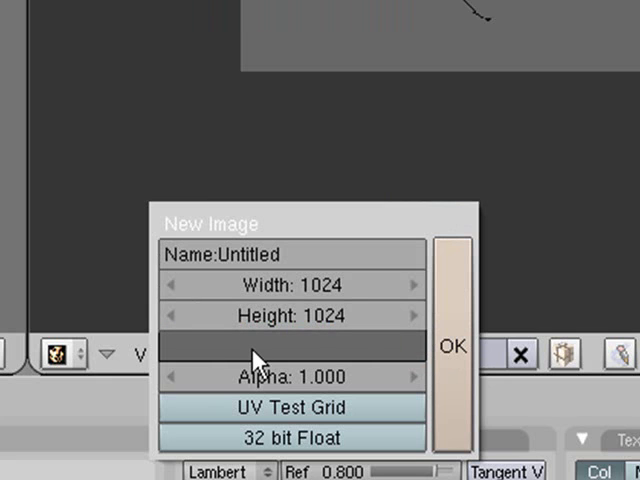
mouse_move(262, 372)
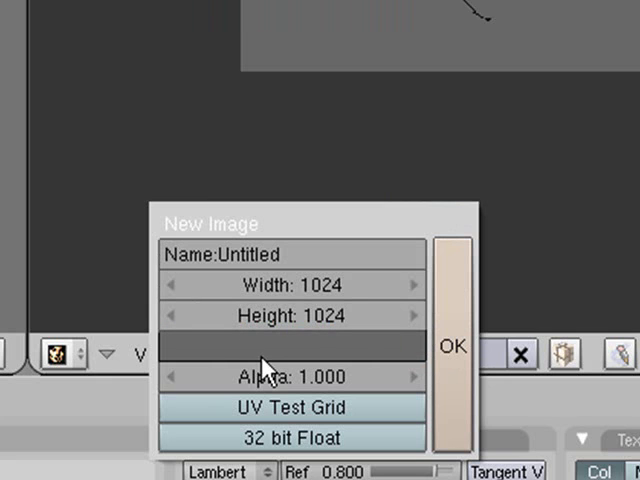
mouse_move(324, 364)
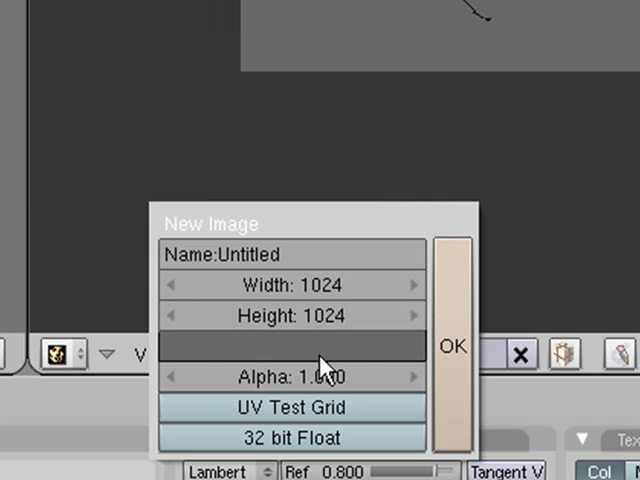
mouse_move(324, 254)
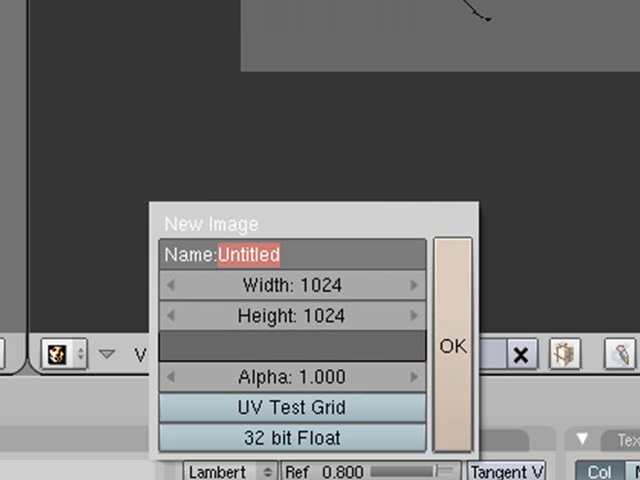
type("uv")
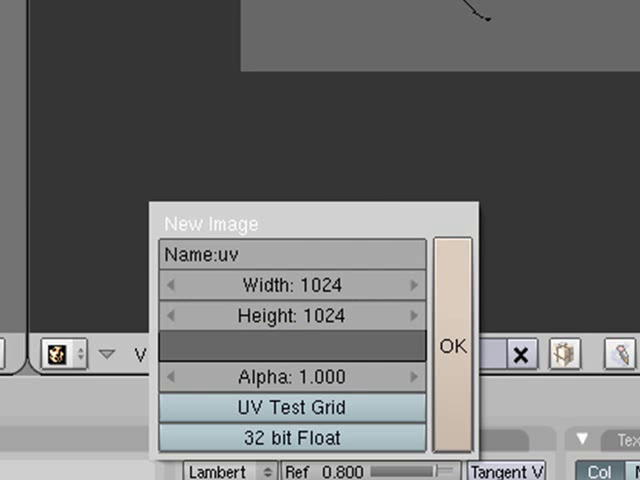
left_click(452, 346)
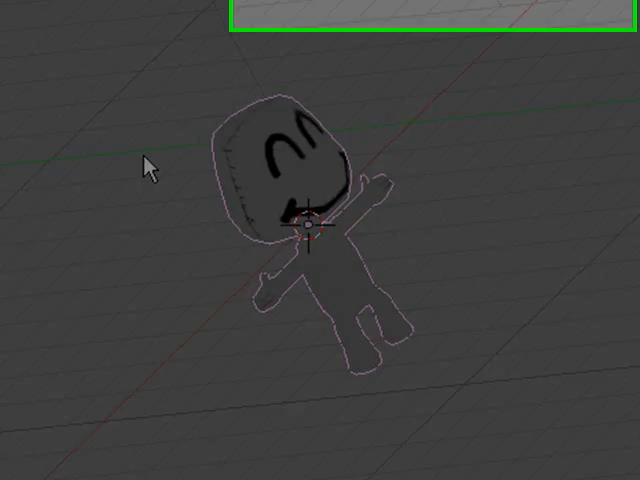
Run Bake Render Meshes > Full Render to bake the doll into the uv image.
left_click(50, 18)
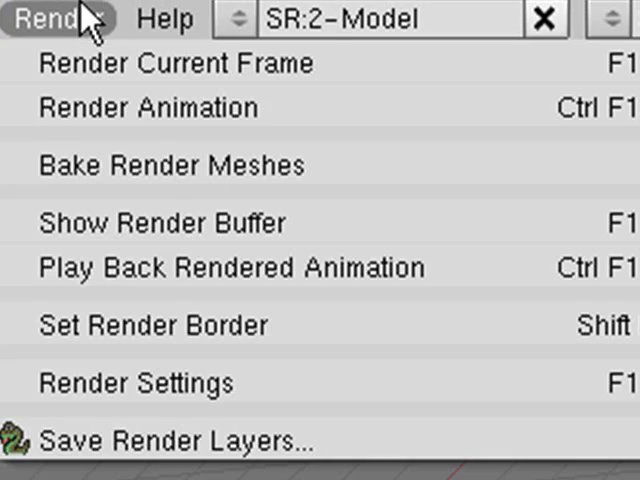
mouse_move(280, 164)
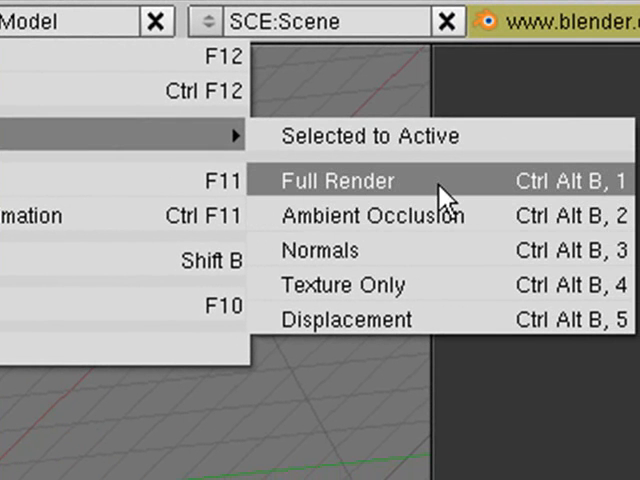
left_click(336, 180)
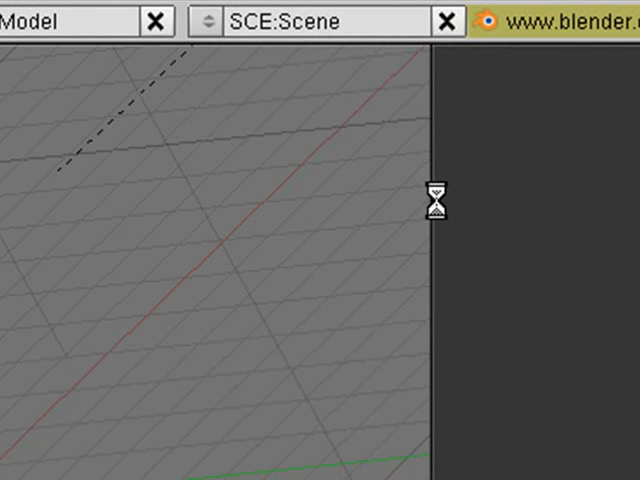
mouse_move(444, 212)
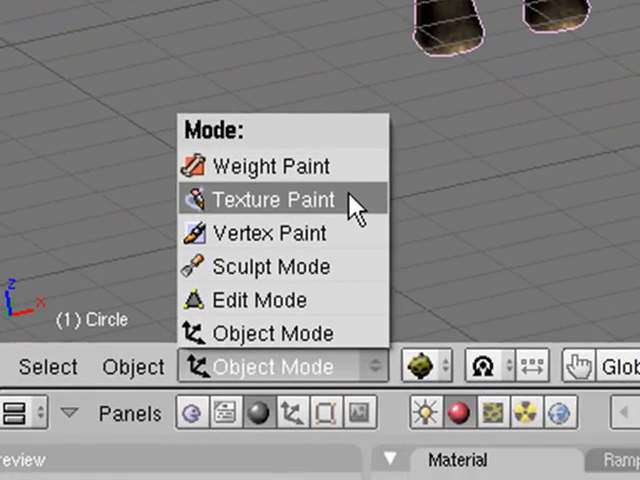
Enter Texture Paint mode from the 3D view header to paint the doll's face.
left_click(272, 200)
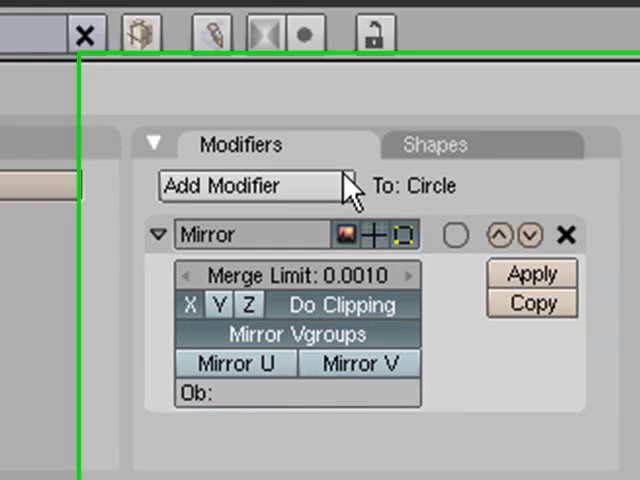
Apply the Mirror modifier (merge limit 0.0010) on the Circle object.
left_click(568, 234)
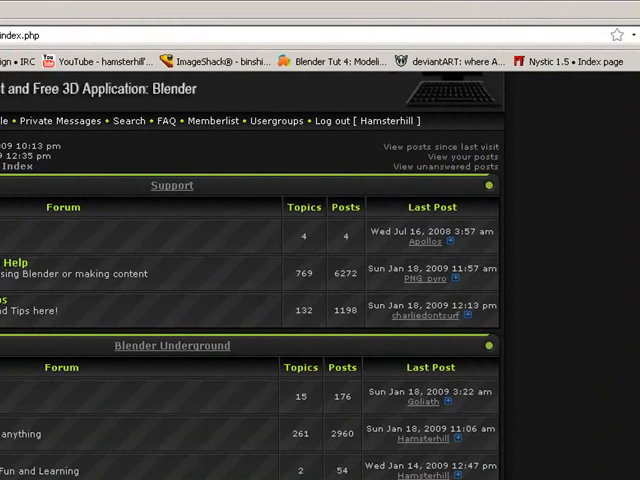
Scroll through the Blender Underground board list down to Showcase, Tutorial Feedback and Upcoming Tutorials.
scroll("up", 3)
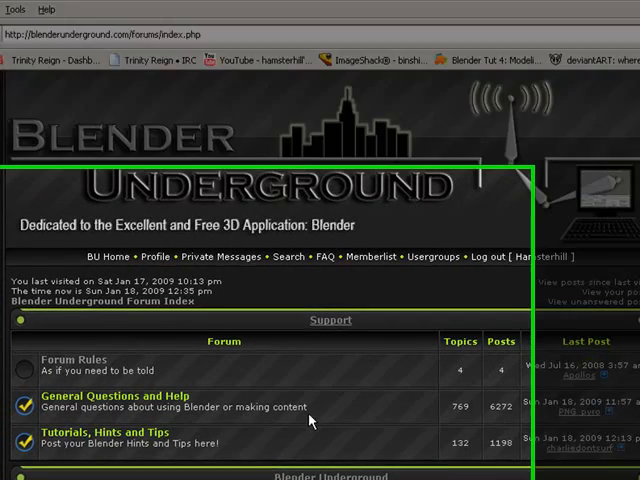
scroll("down", 3)
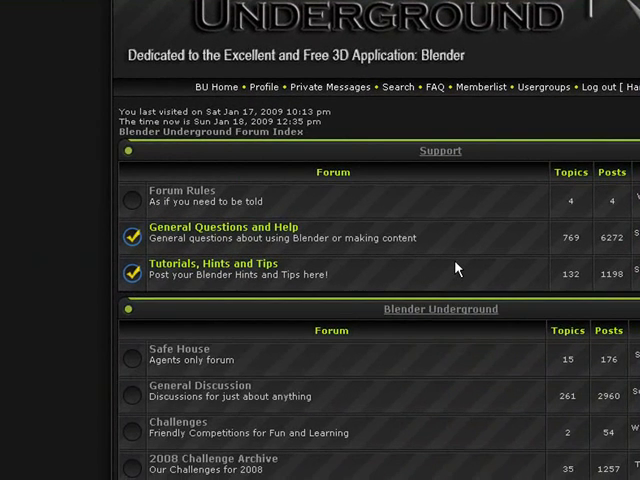
scroll("down", 3)
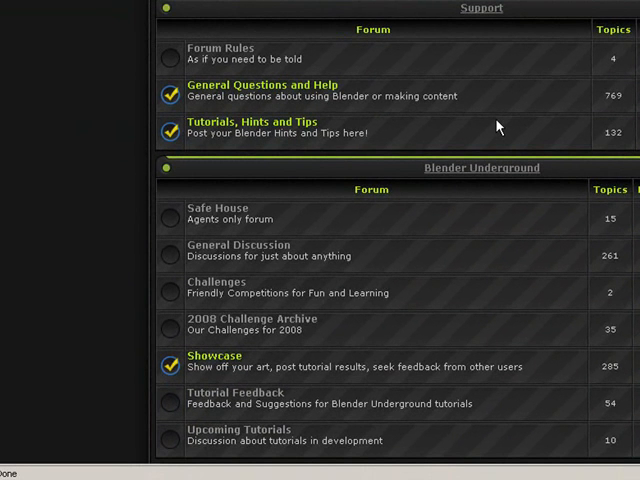
mouse_move(528, 150)
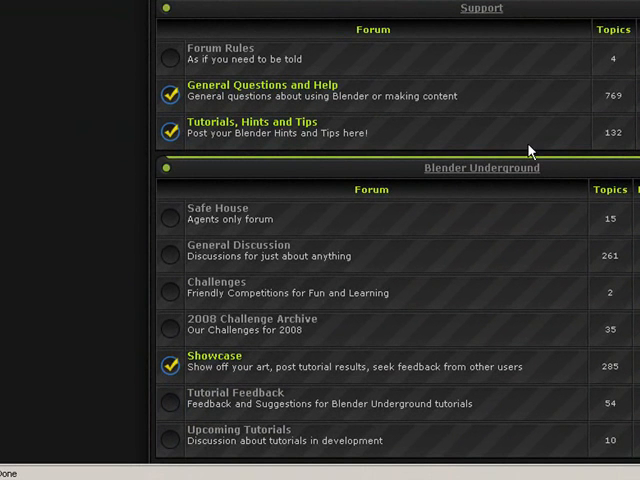
mouse_move(530, 152)
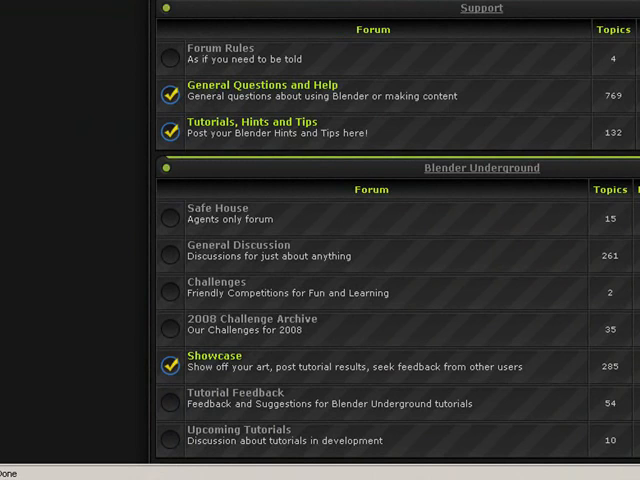
scroll("down", 3)
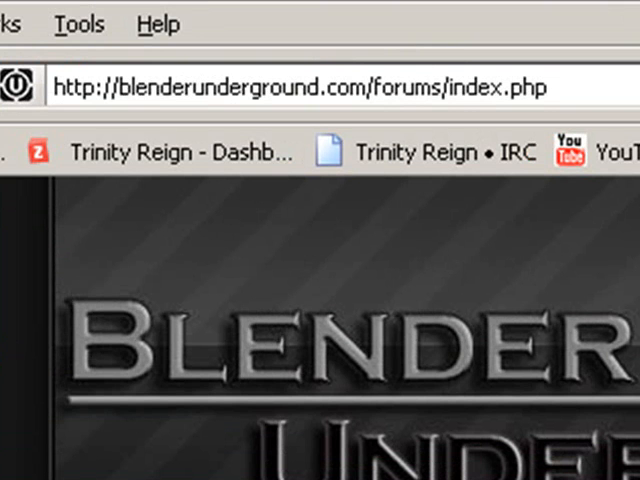
scroll("down", 3)
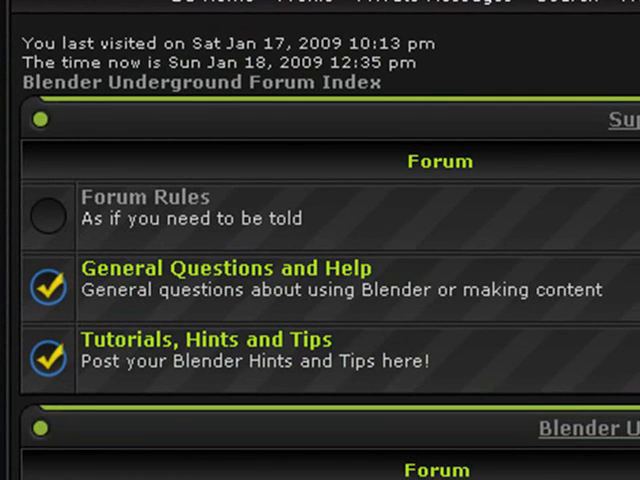
scroll("down", 3)
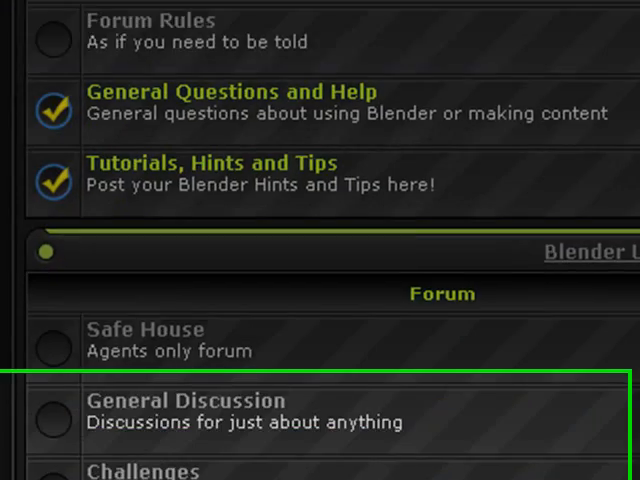
scroll("down", 3)
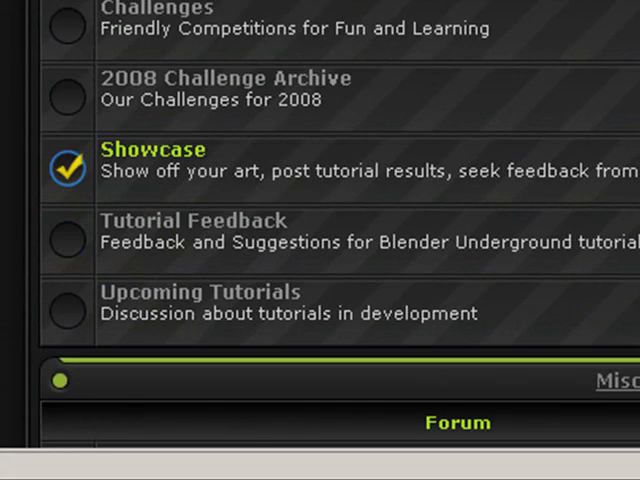